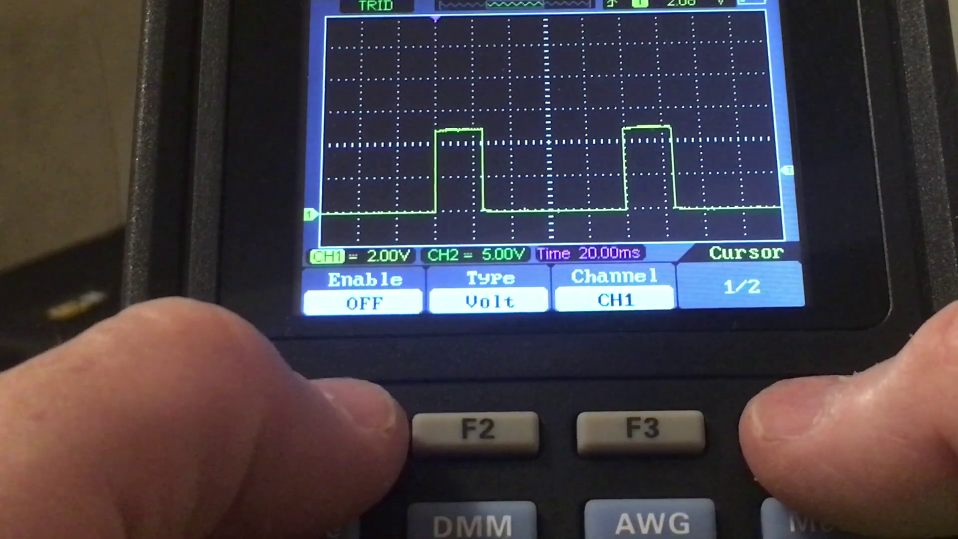
# Switch the cursor type from Volt to Time on CH1 via F2
pyautogui.click(477, 433)
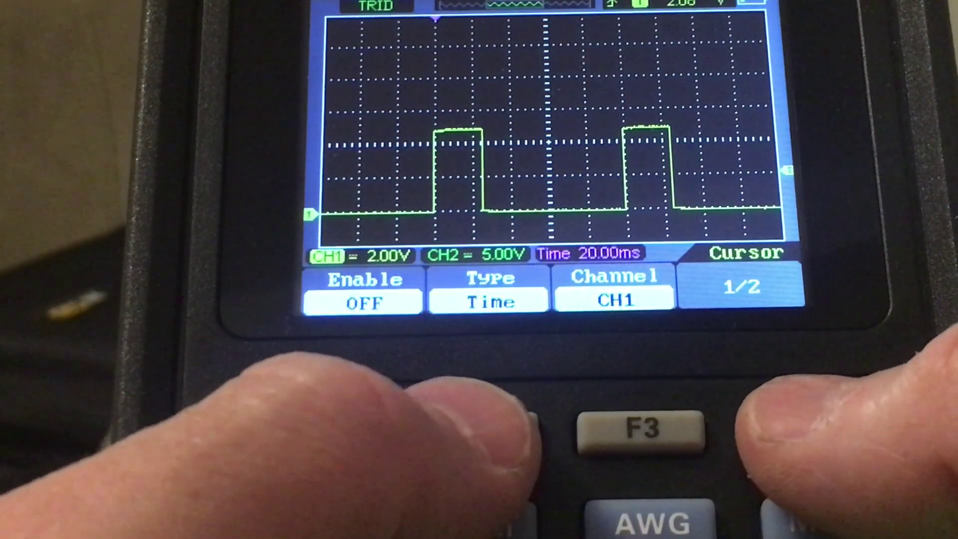